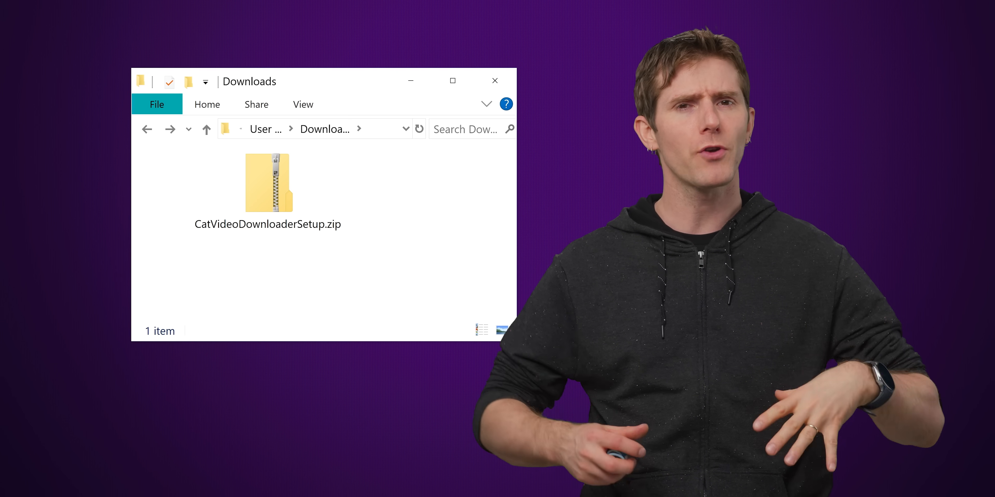
Run Installer.exe directly from inside CatVideoDownloaderSetup.zip and dismiss the resulting installation error
double_click(268, 184)
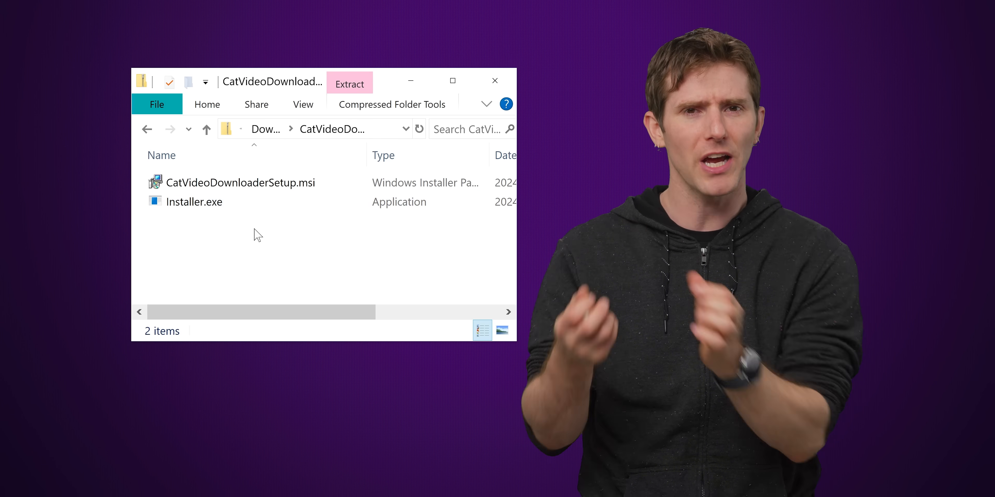
double_click(193, 202)
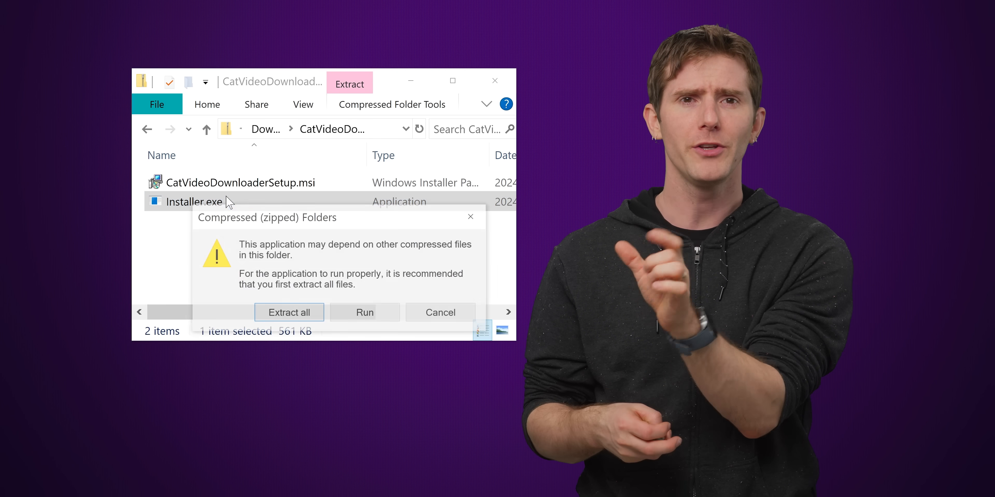
left_click(438, 311)
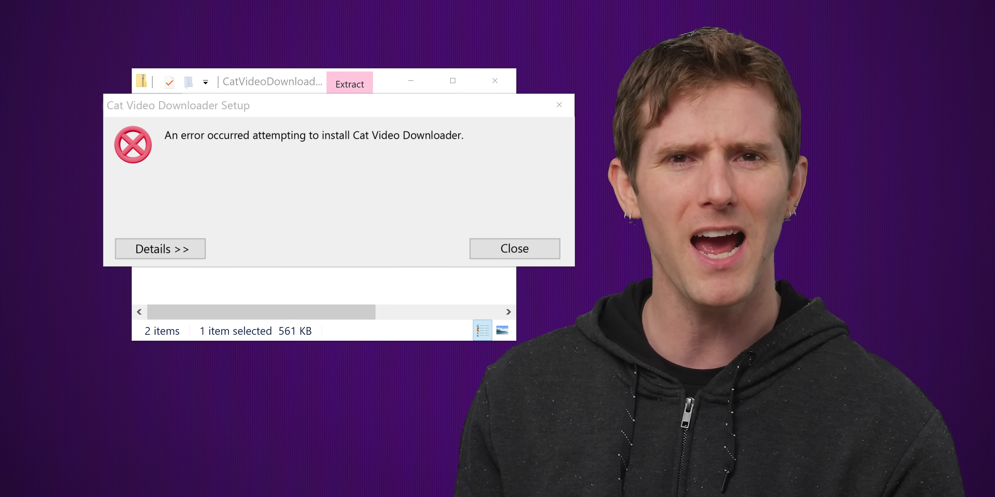
left_click(514, 248)
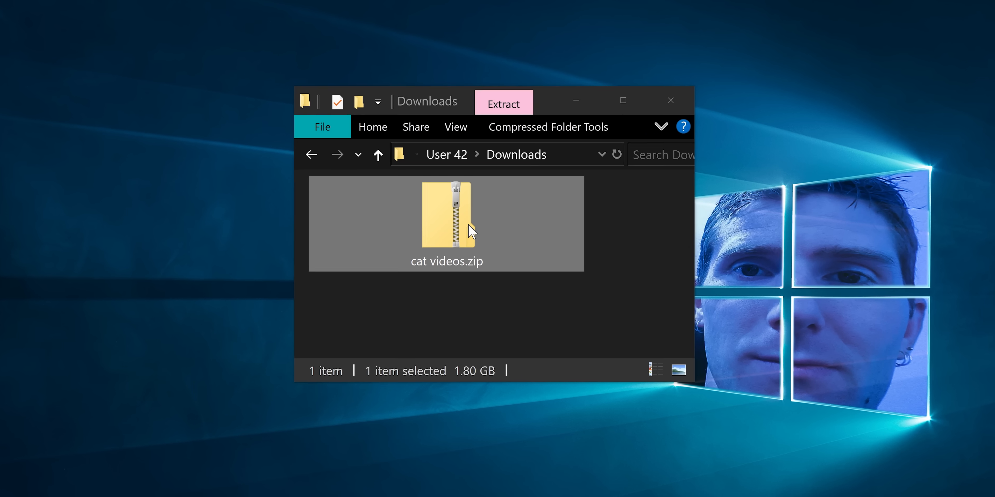
Browse into cat videos.zip and try playing one of its .mov cat videos
double_click(446, 223)
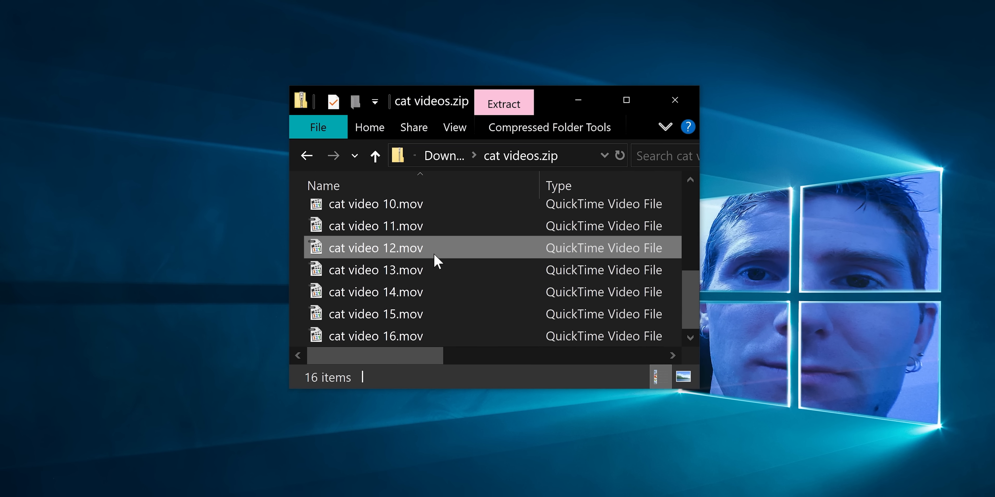
double_click(376, 248)
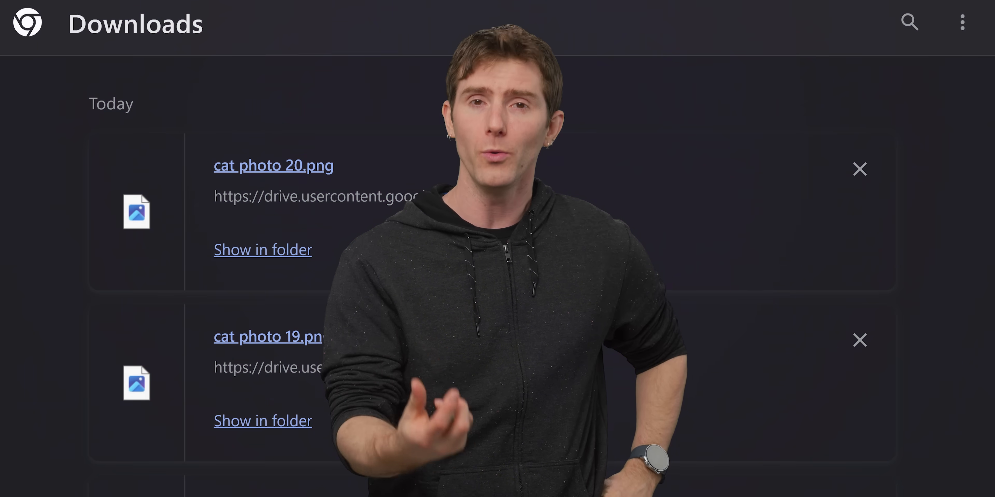
scroll("down", 3)
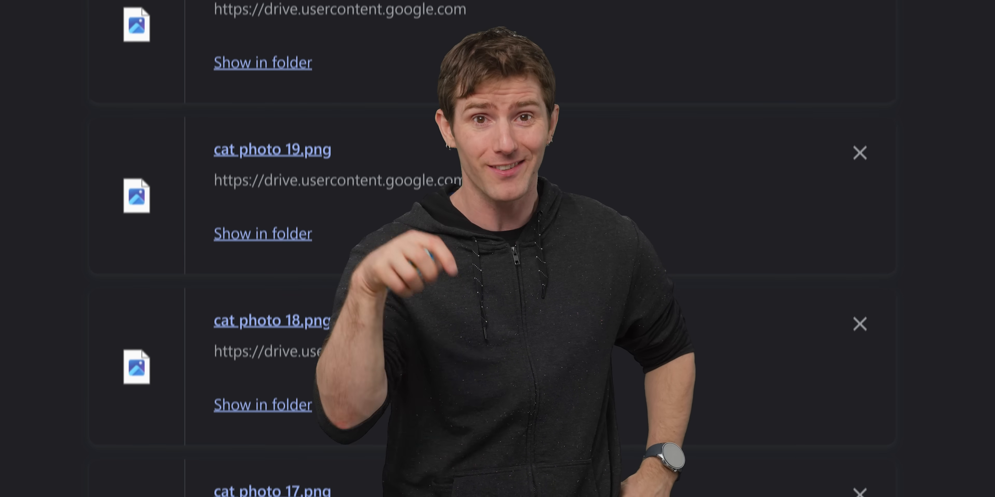
scroll("down", 3)
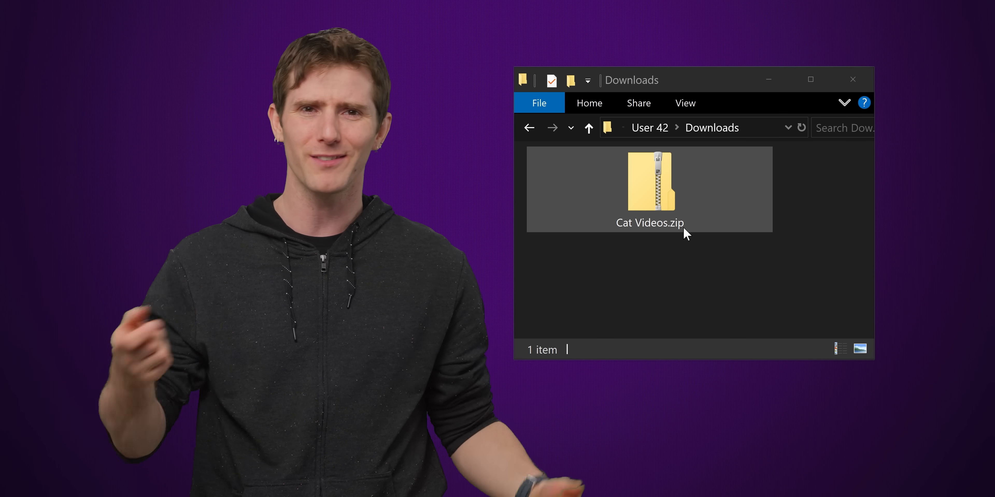
Select and browse into Cat Videos.zip to list its eight Cat Video .mov files
left_click(650, 181)
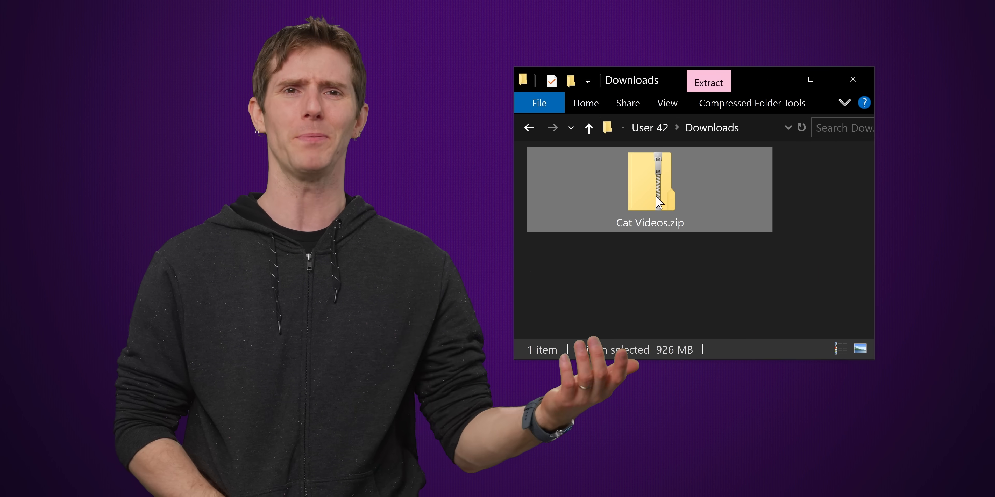
double_click(650, 180)
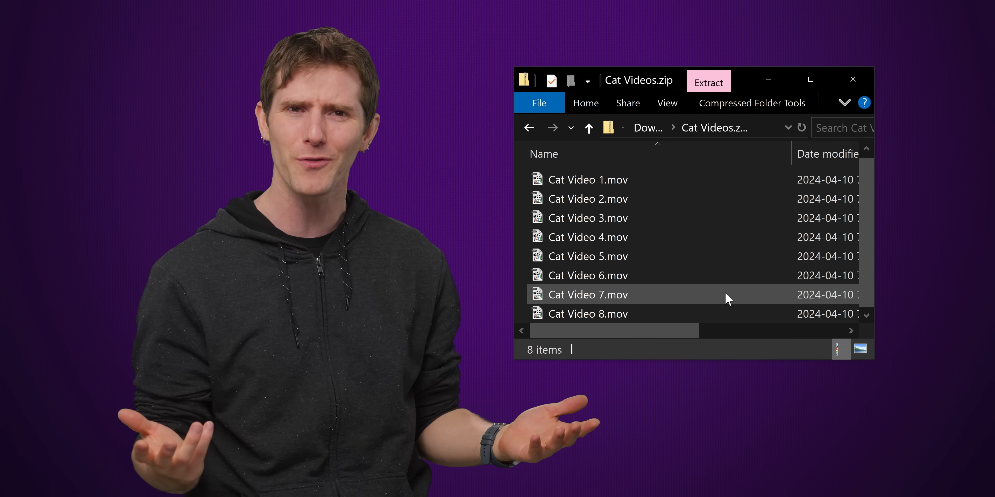
mouse_move(690, 302)
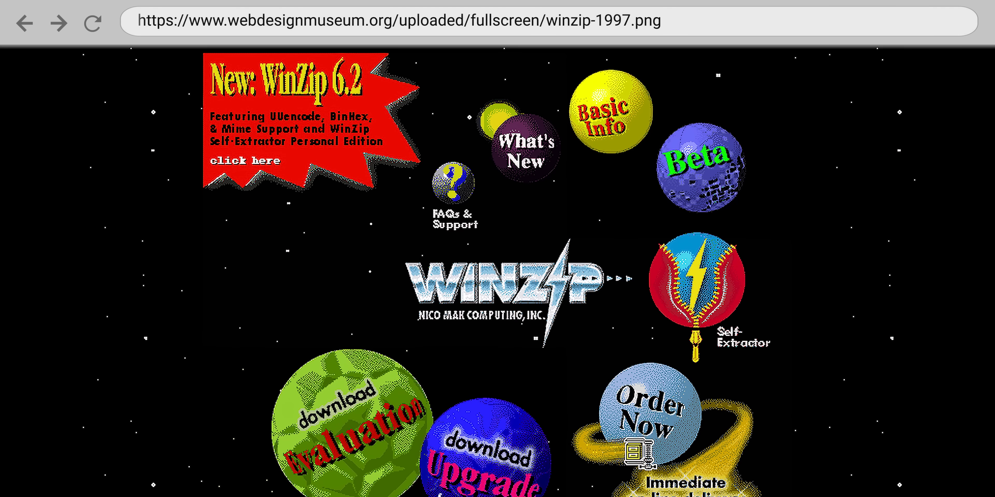
scroll("down", 3)
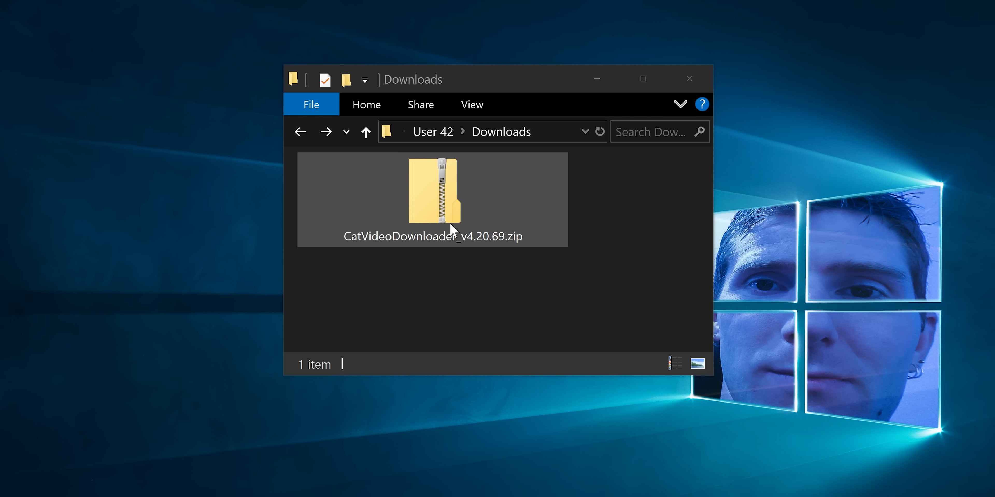
Launch the setup .exe from the CatVideoDownloader zip, which moves it into the temporary folder
double_click(433, 192)
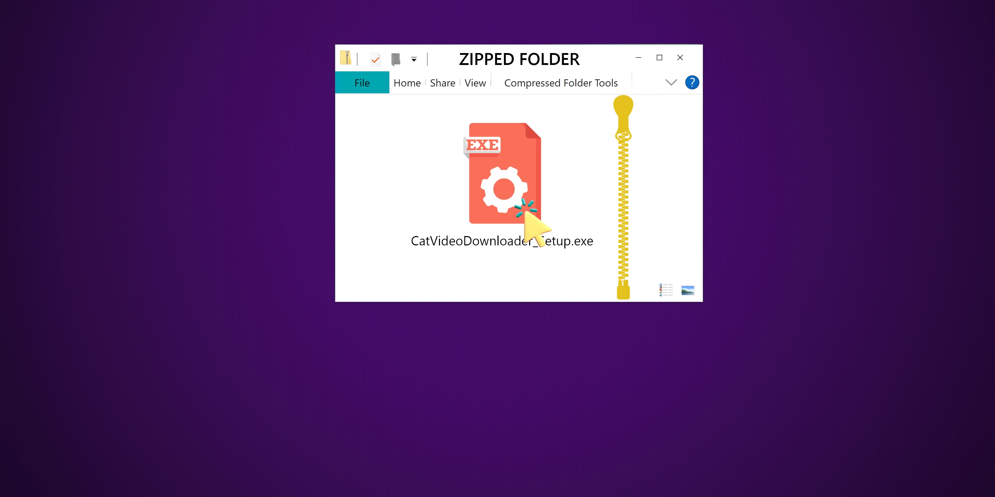
double_click(503, 175)
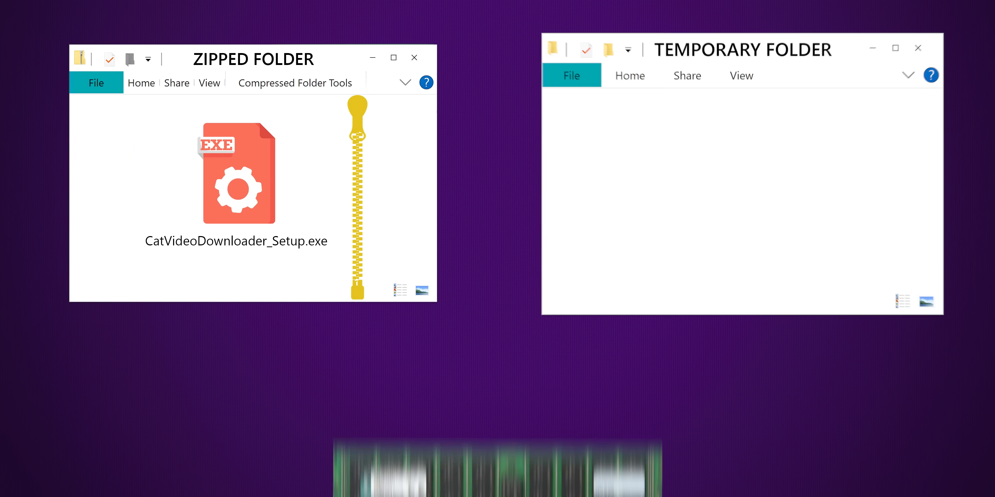
left_click_drag(237, 173, 743, 176)
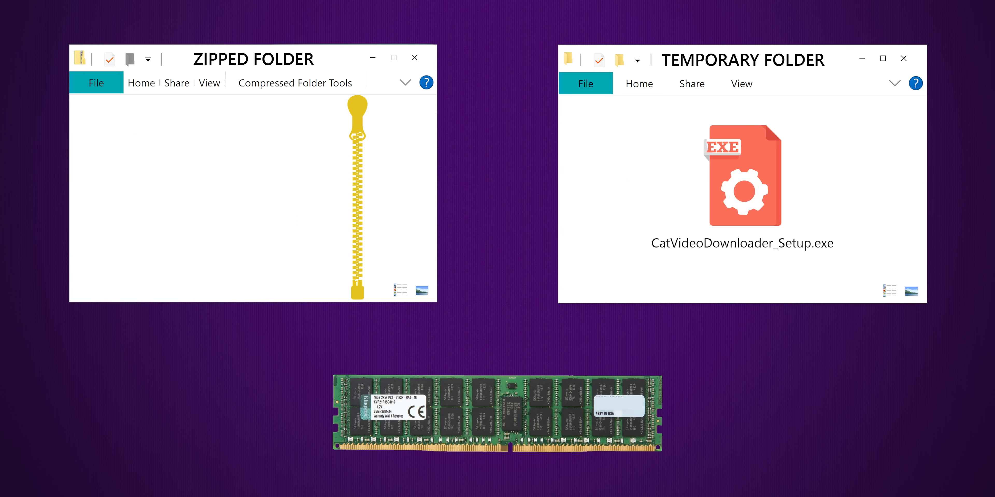
left_click_drag(742, 176, 498, 396)
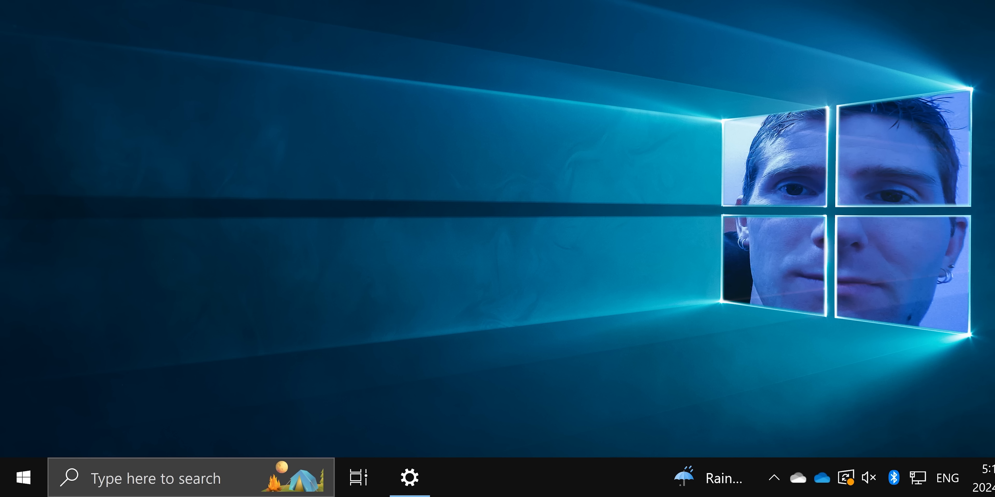
Use the Run dialog with %TEMP% to reach the Windows temporary files folder
key("win+r")
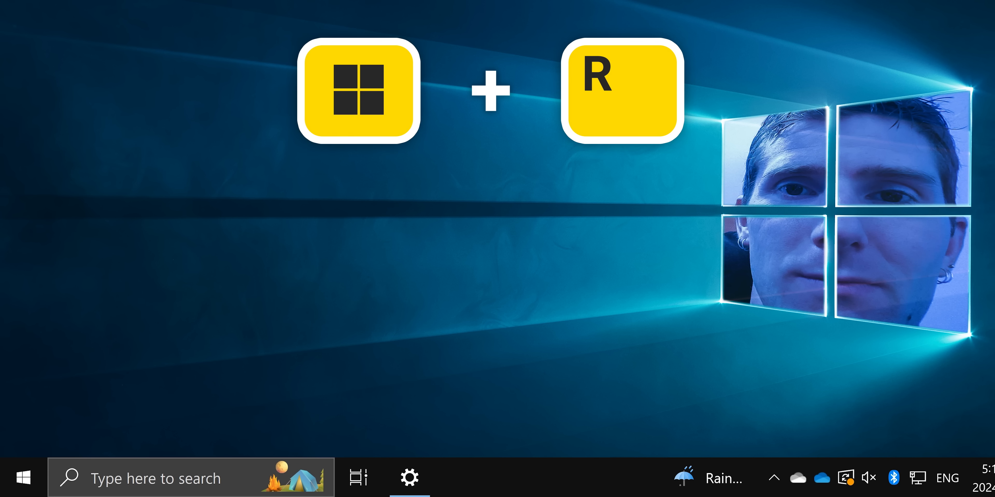
key("Win+r")
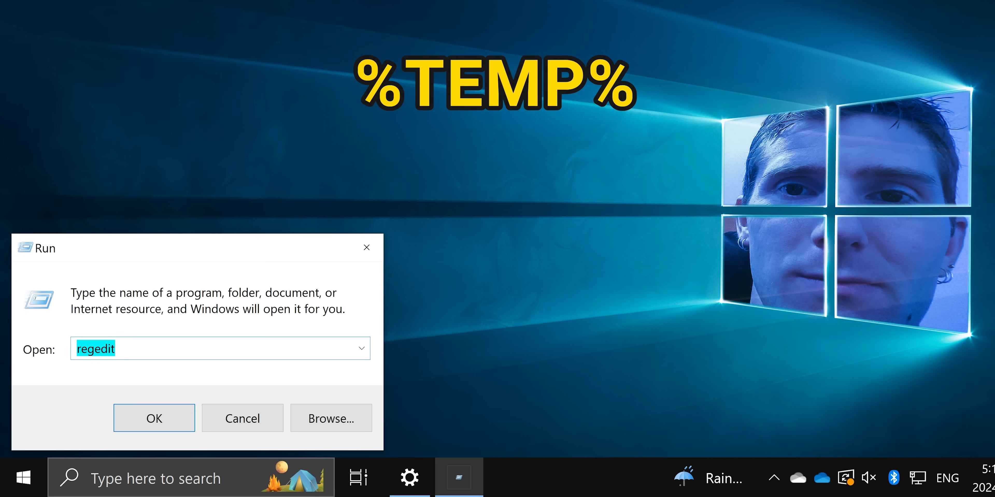
type("%TEMP%")
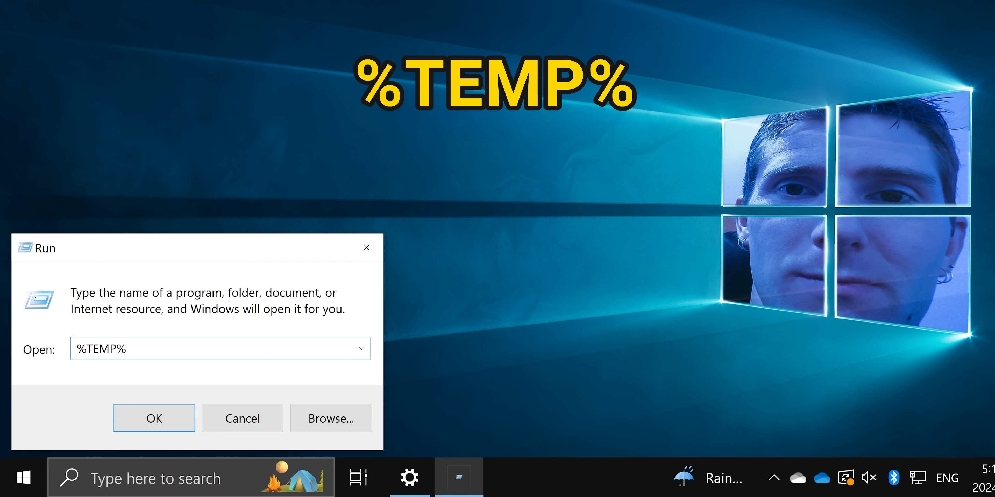
left_click(154, 418)
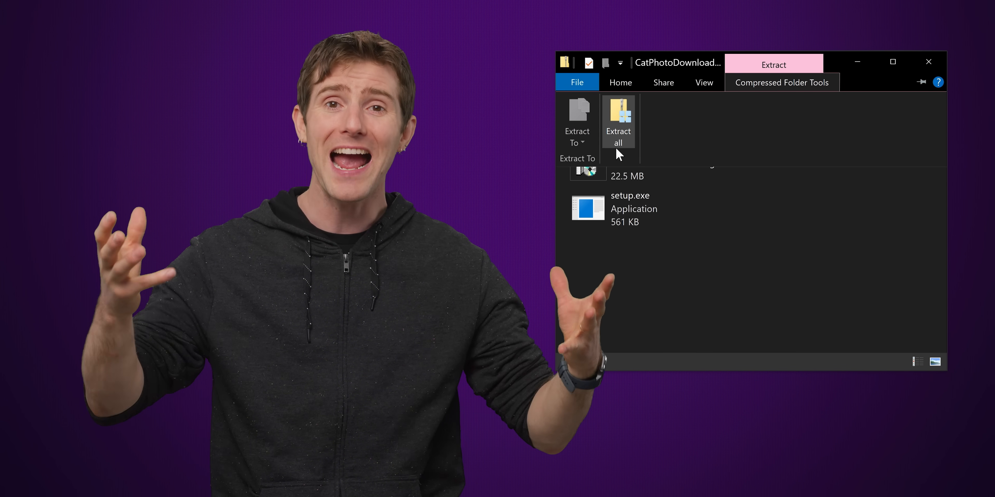
Extract all files from the zip into the Downloads destination folder
left_click(617, 124)
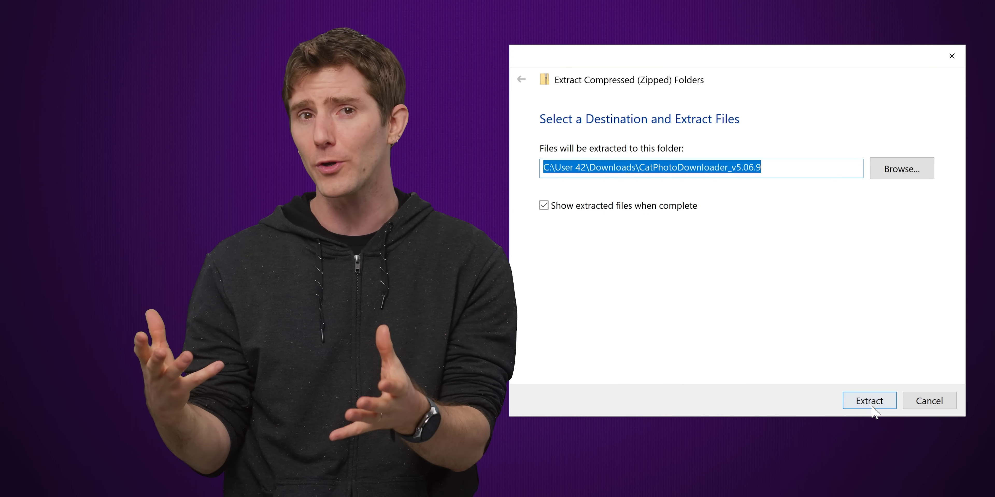
left_click(868, 401)
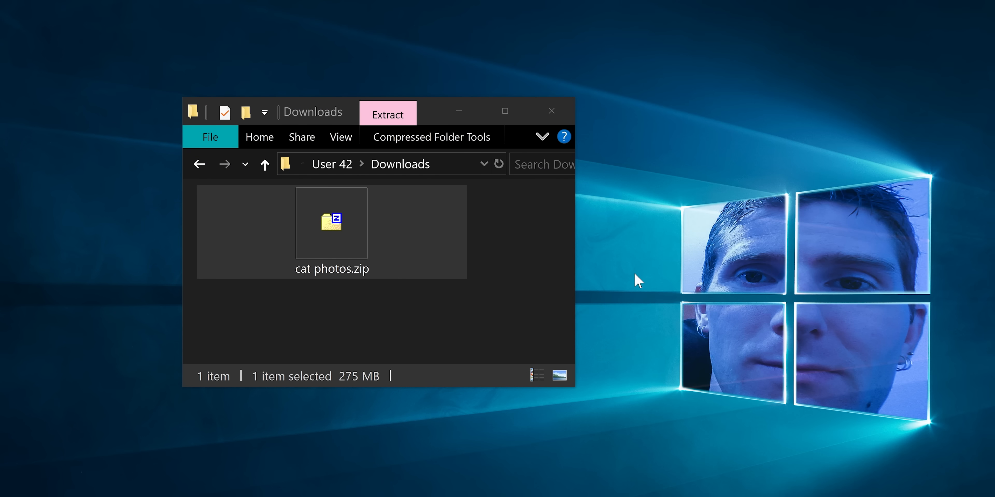
Browse into cat photos.zip and view one of the cat photos in the photo viewer
double_click(331, 223)
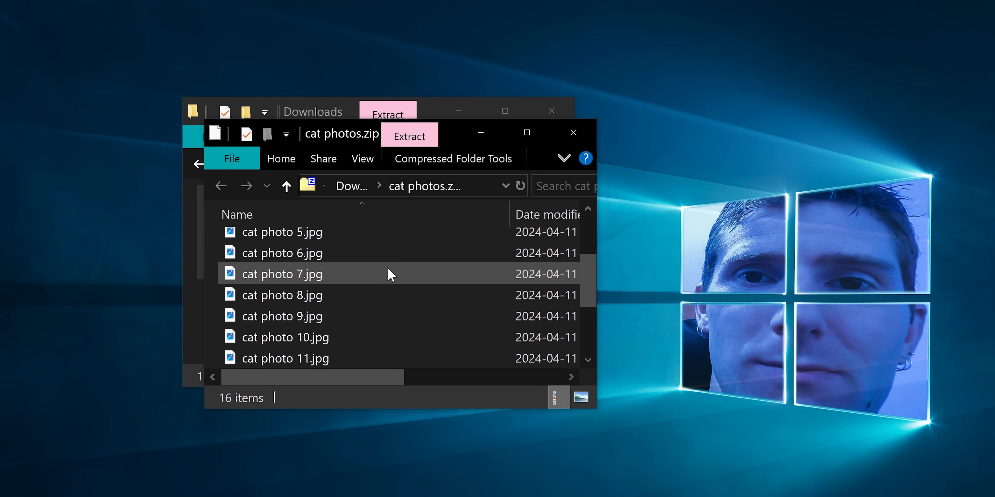
double_click(283, 273)
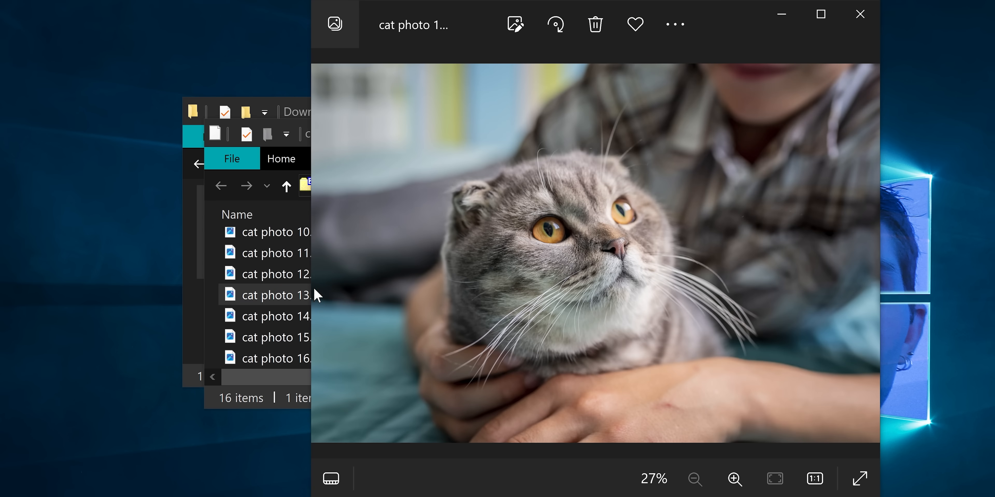